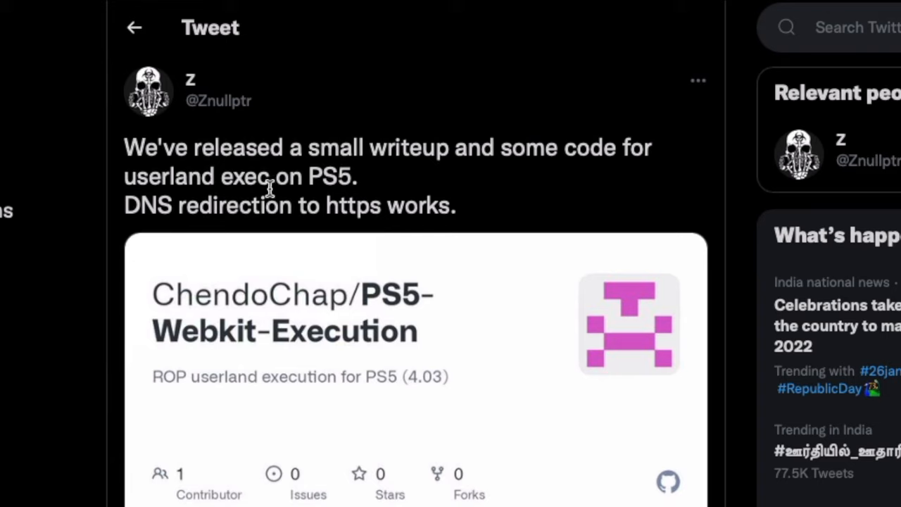
pyautogui.moveTo(331, 174)
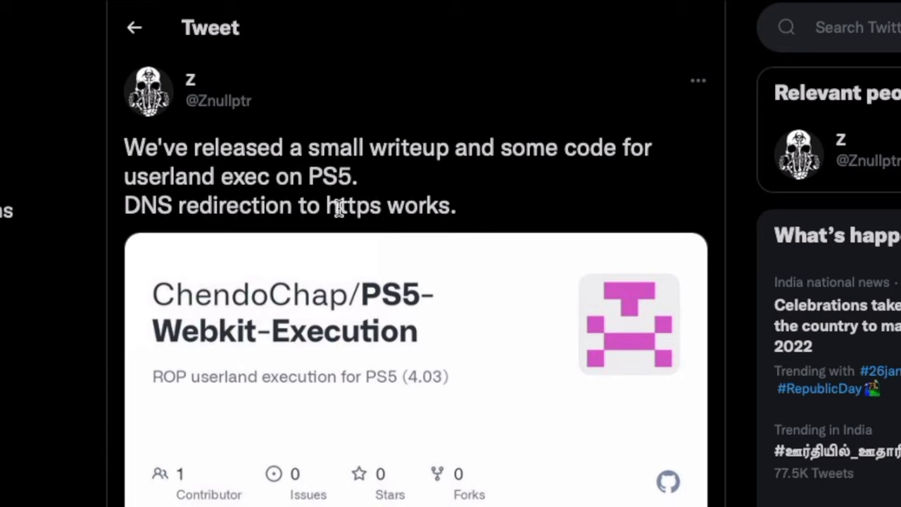
pyautogui.moveTo(474, 251)
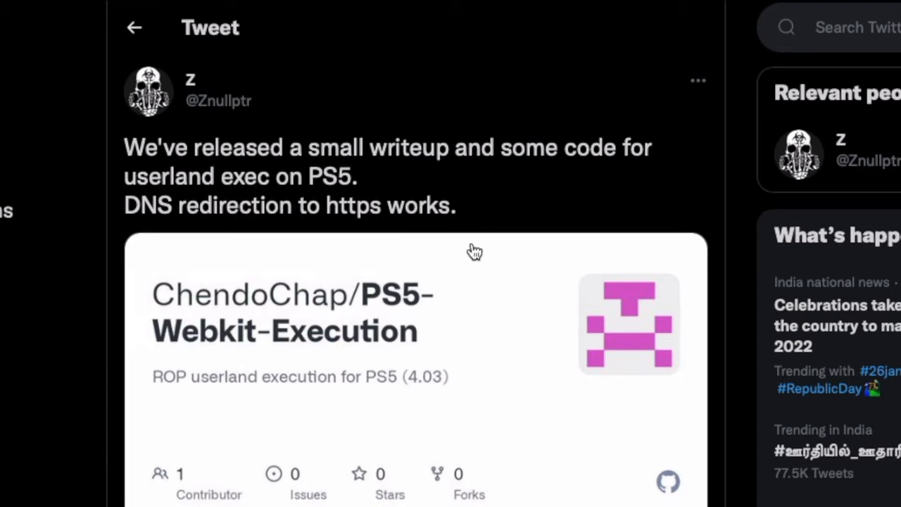
# Follow the tweet's PS5-Webkit-Execution repository link and read the README down to Credits.
pyautogui.click(416, 324)
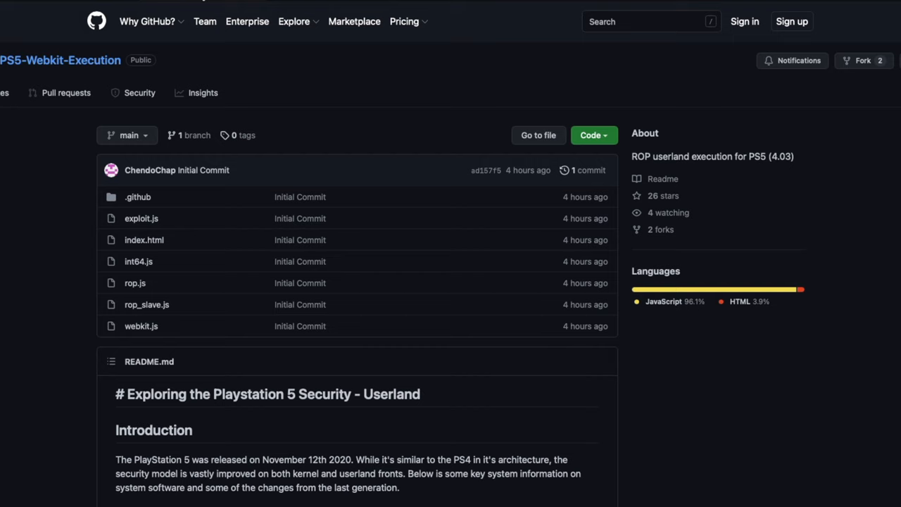
pyautogui.scroll(-3)
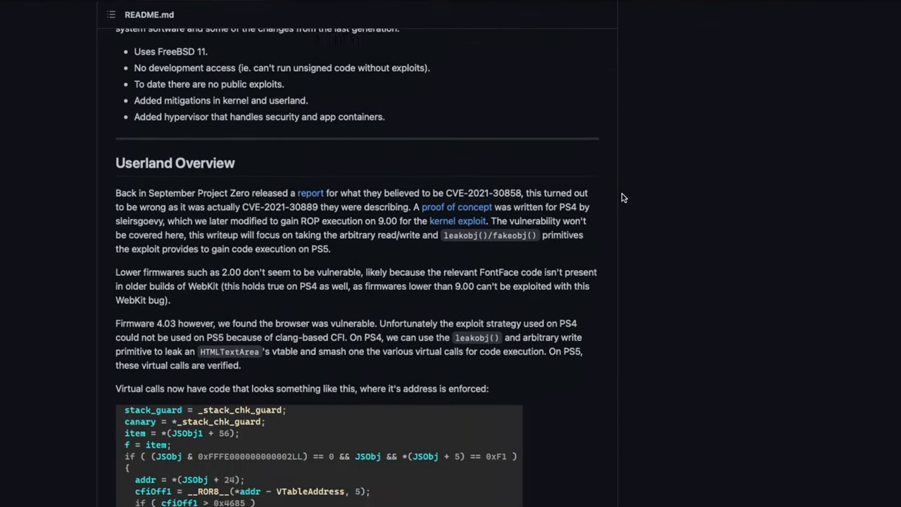
pyautogui.scroll(-3)
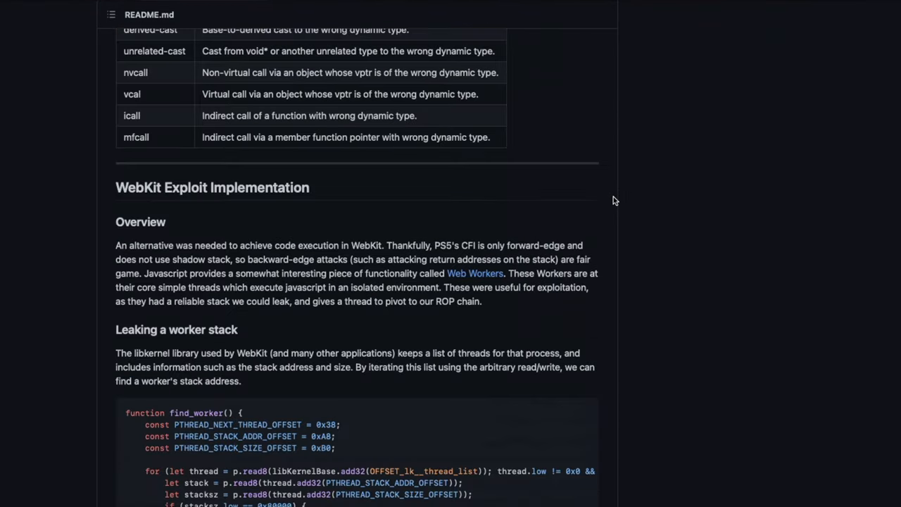
pyautogui.scroll(-3)
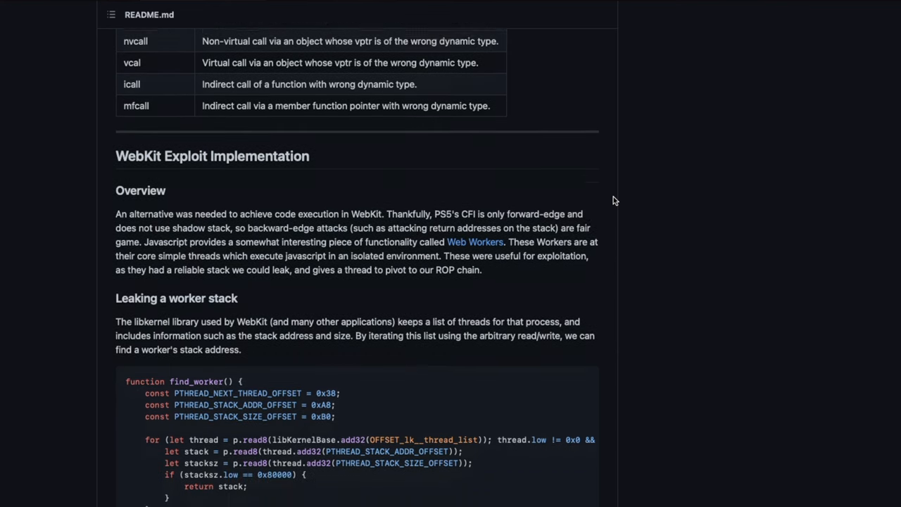
pyautogui.scroll(-3)
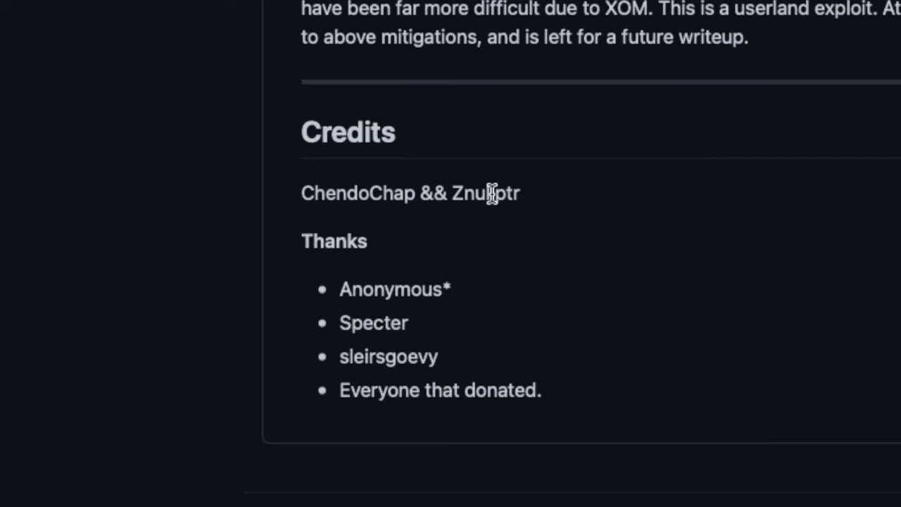
pyautogui.moveTo(402, 331)
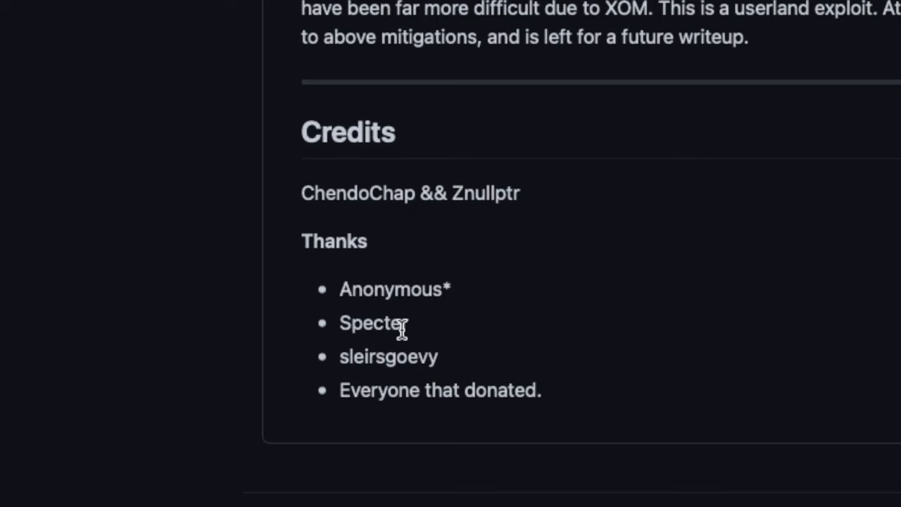
pyautogui.moveTo(496, 392)
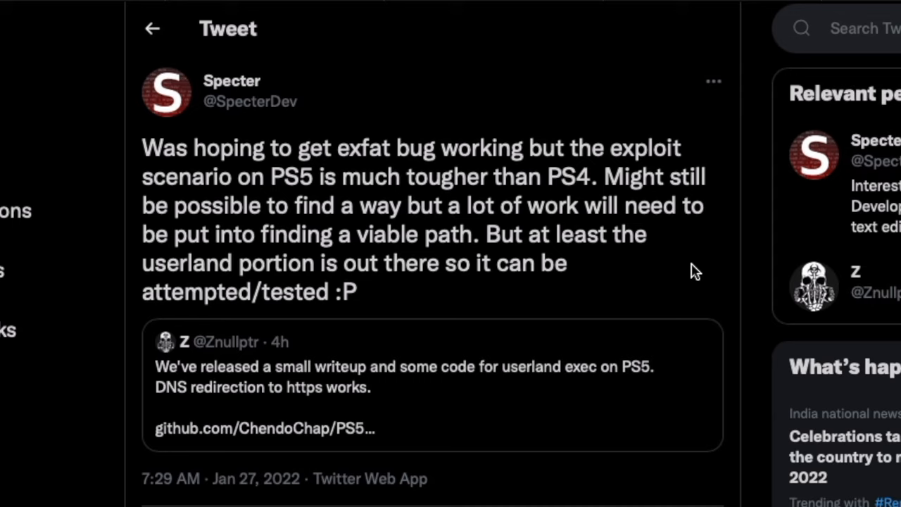
# Highlight the exfat-bug phrase and the userland sentence in Specter's quote tweet while reading.
pyautogui.moveTo(298, 147); pyautogui.dragTo(560, 148)
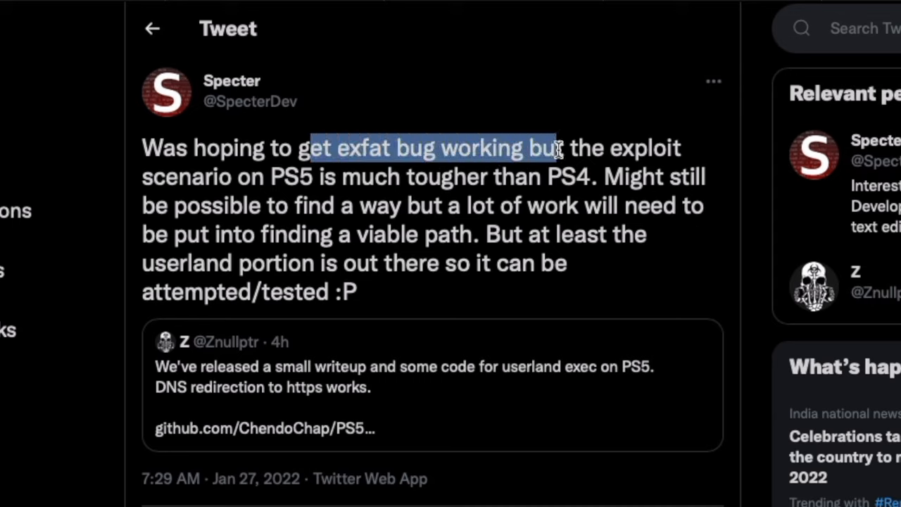
pyautogui.click(528, 148)
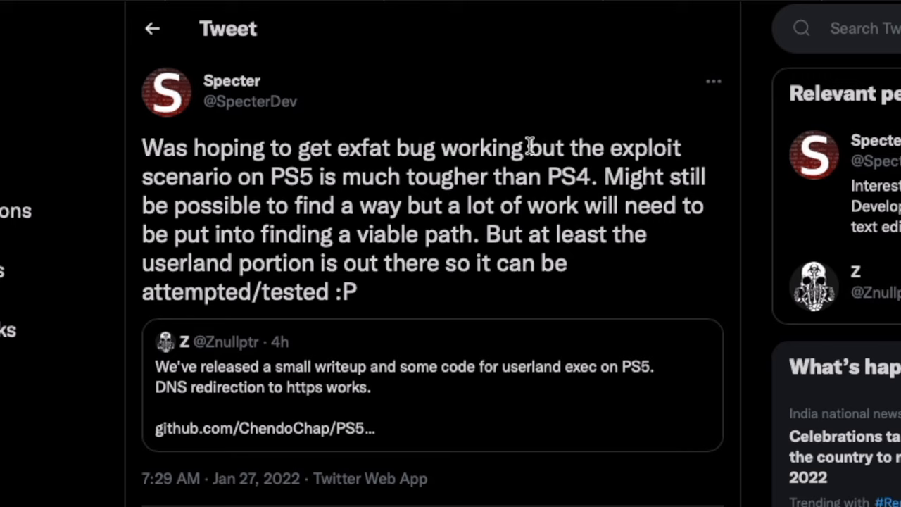
pyautogui.moveTo(530, 148); pyautogui.dragTo(419, 177)
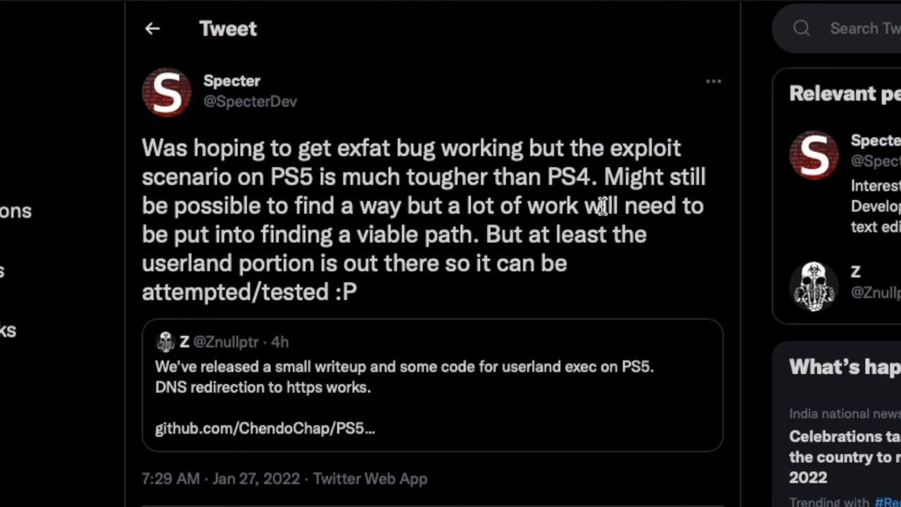
pyautogui.moveTo(603, 191)
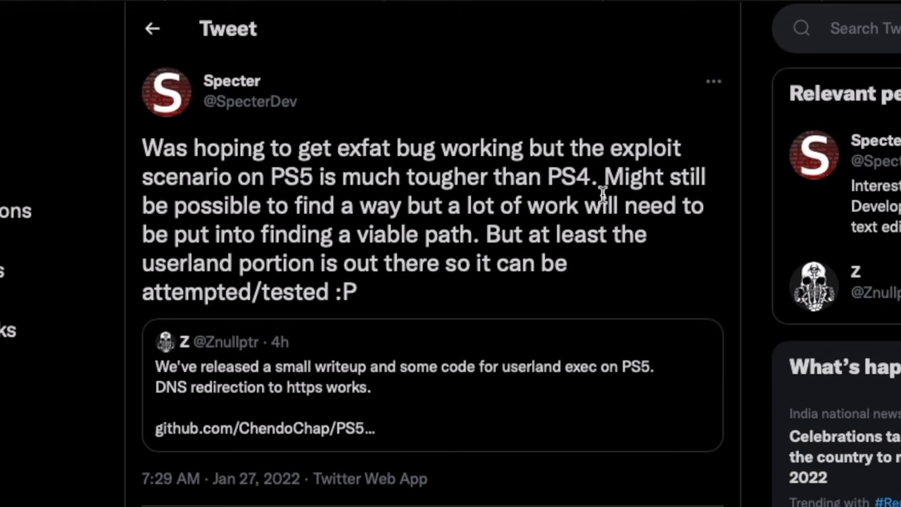
pyautogui.moveTo(271, 236)
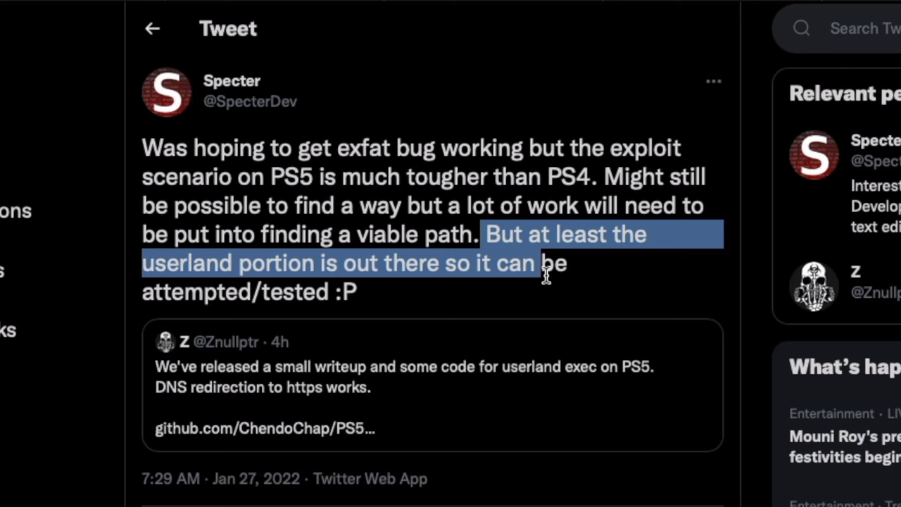
pyautogui.click(563, 290)
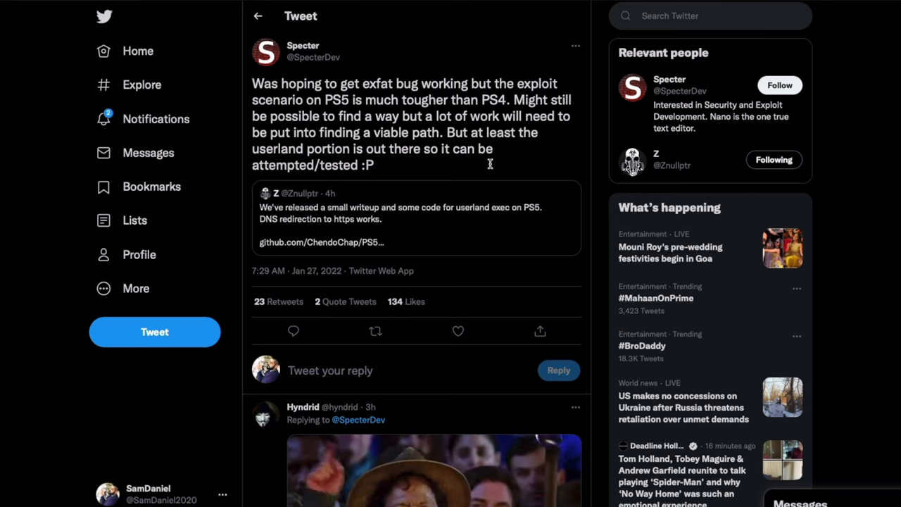
pyautogui.scroll(-3)
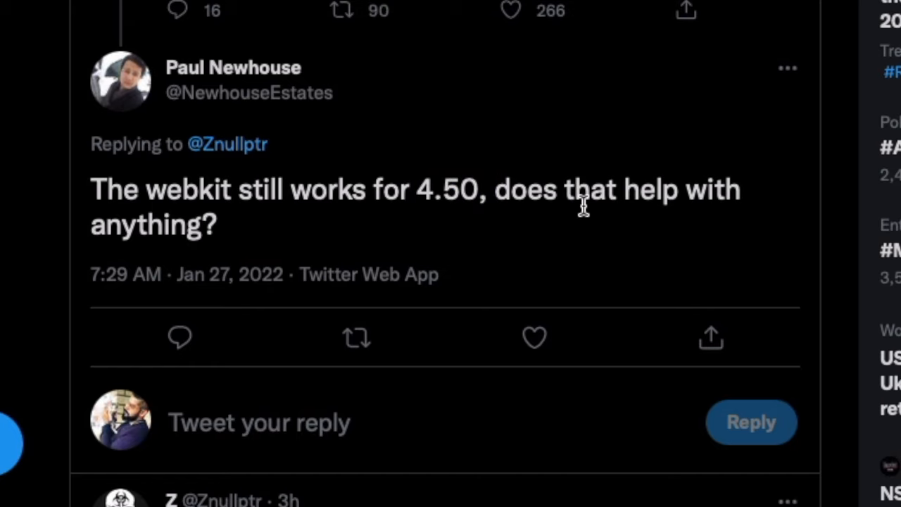
pyautogui.scroll(-3)
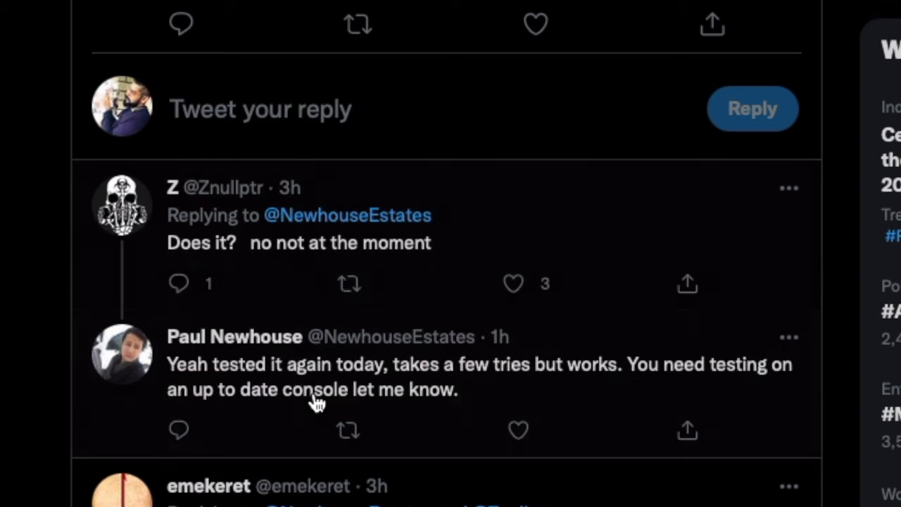
pyautogui.scroll(-3)
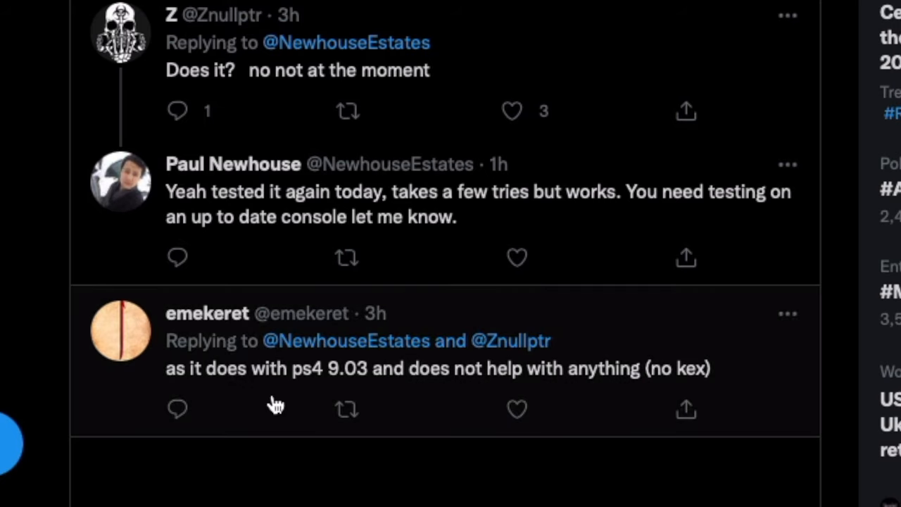
pyautogui.moveTo(653, 379)
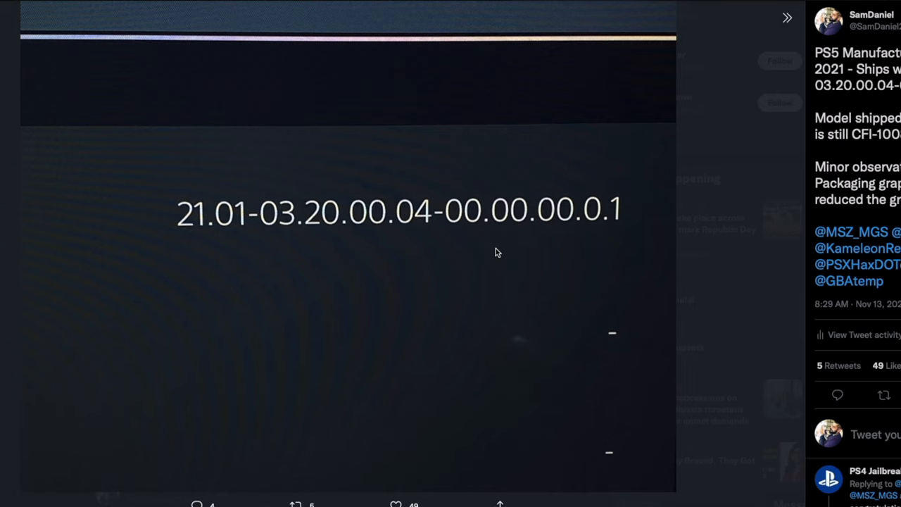
pyautogui.moveTo(523, 203)
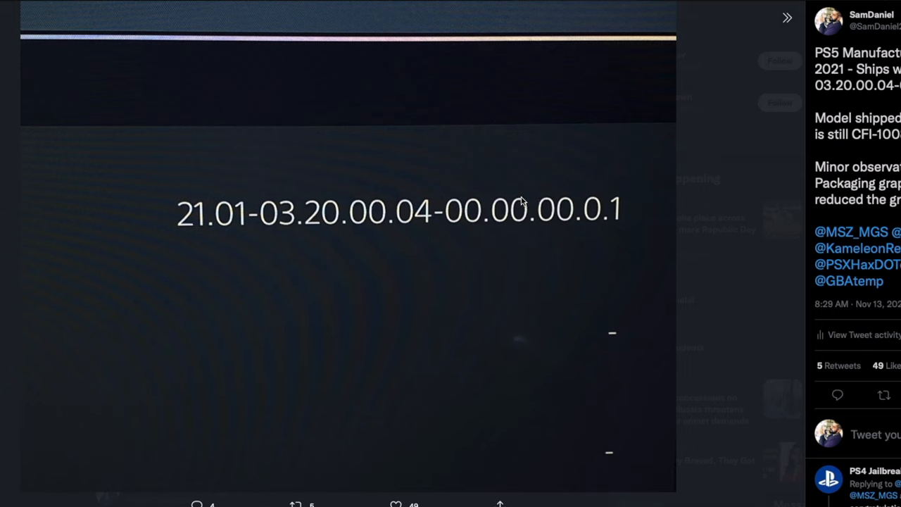
pyautogui.moveTo(641, 244)
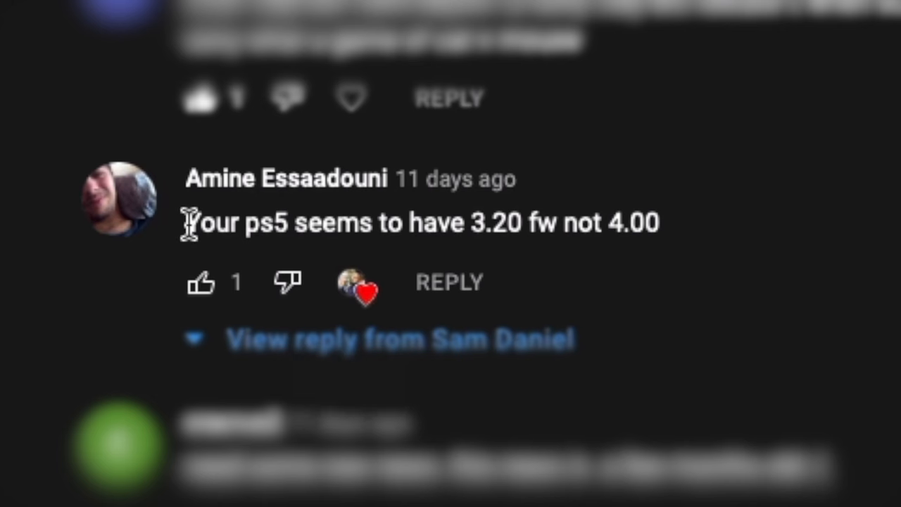
# Select the firmware version string 03.20.00.04 shown on the enlarged console screenshot.
pyautogui.moveTo(190, 223); pyautogui.dragTo(599, 223)
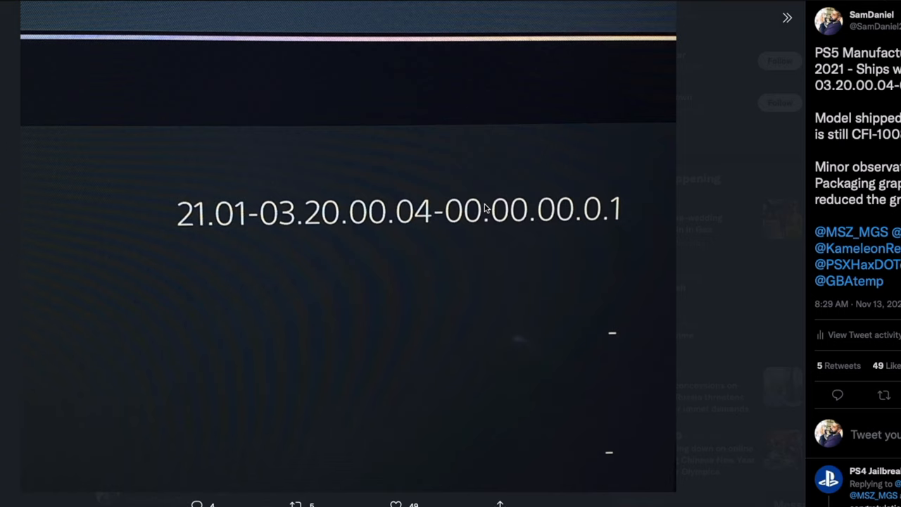
pyautogui.moveTo(496, 204)
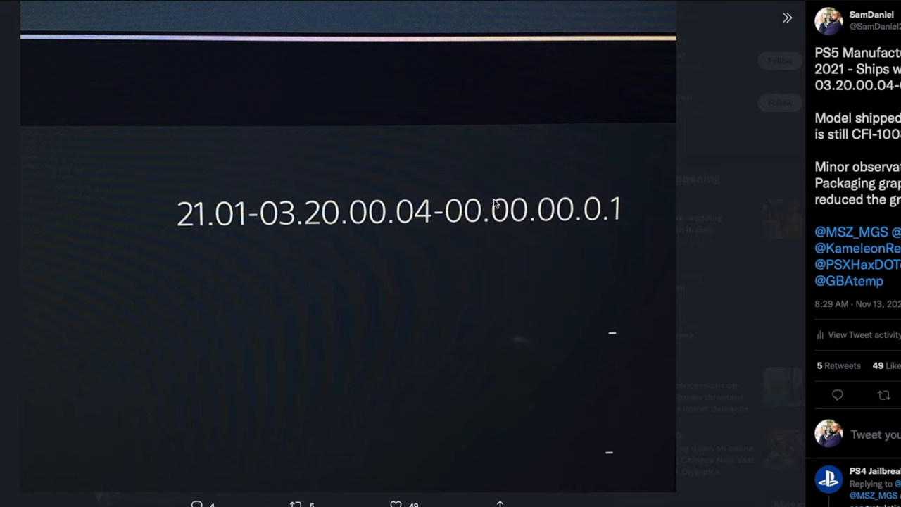
pyautogui.moveTo(242, 154)
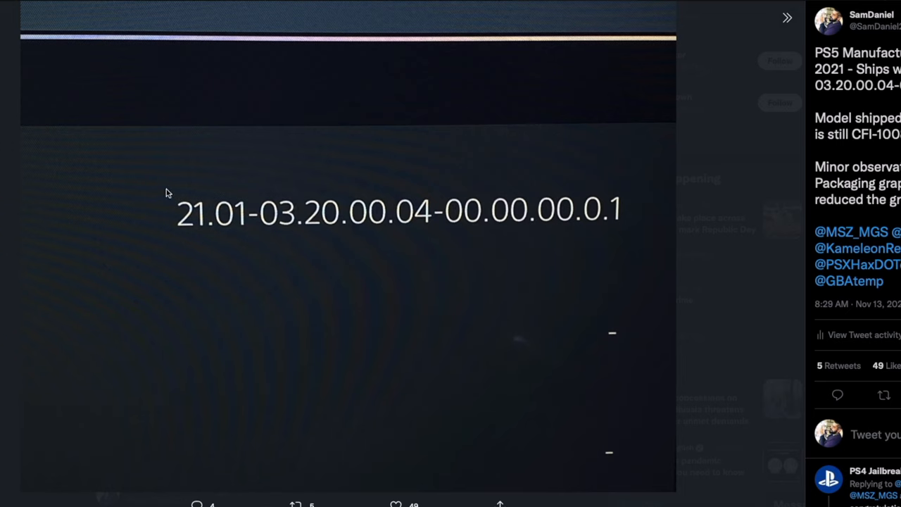
pyautogui.moveTo(327, 164)
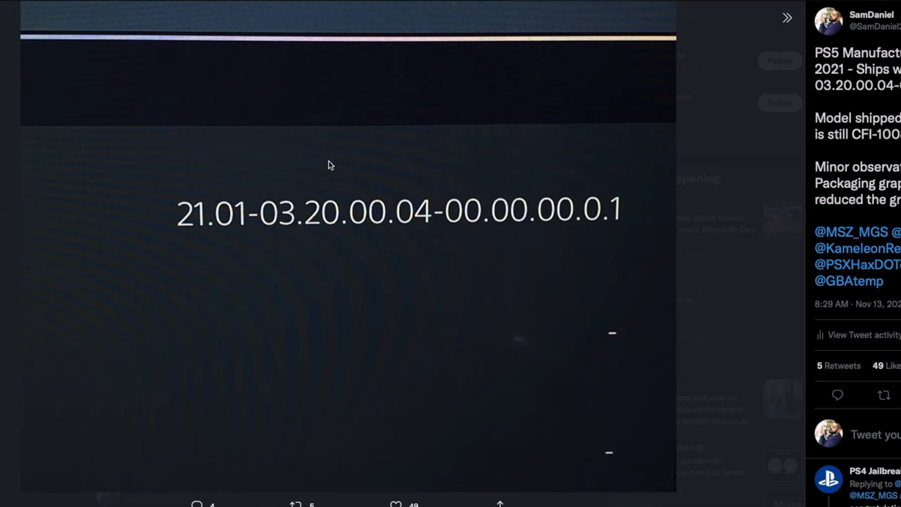
pyautogui.moveTo(462, 224)
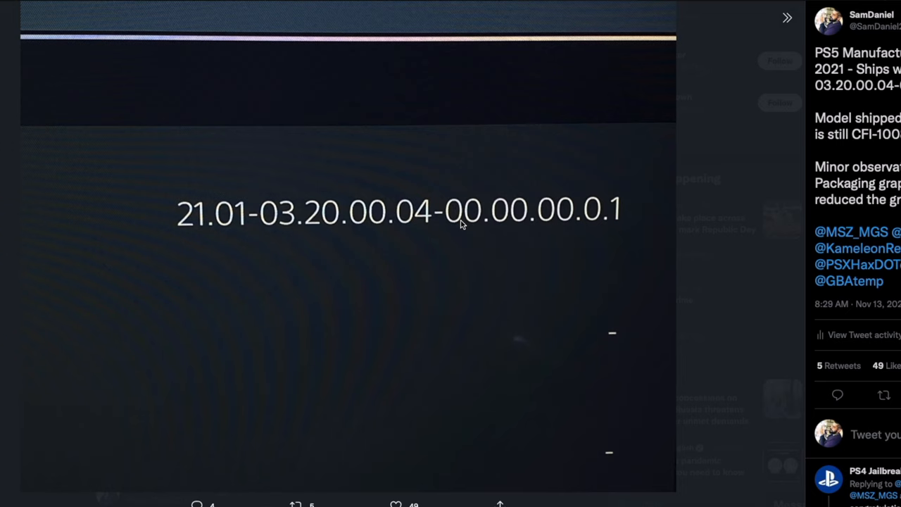
pyautogui.moveTo(373, 222)
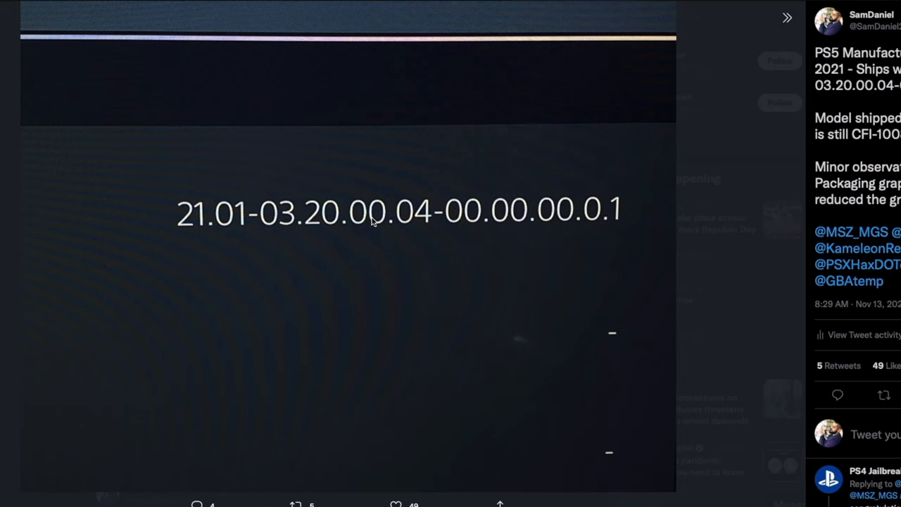
pyautogui.moveTo(262, 211)
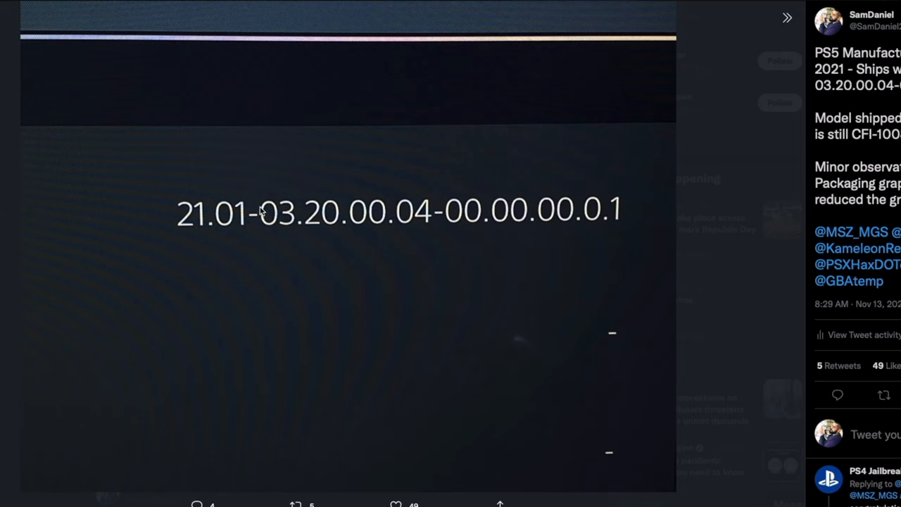
pyautogui.moveTo(345, 249)
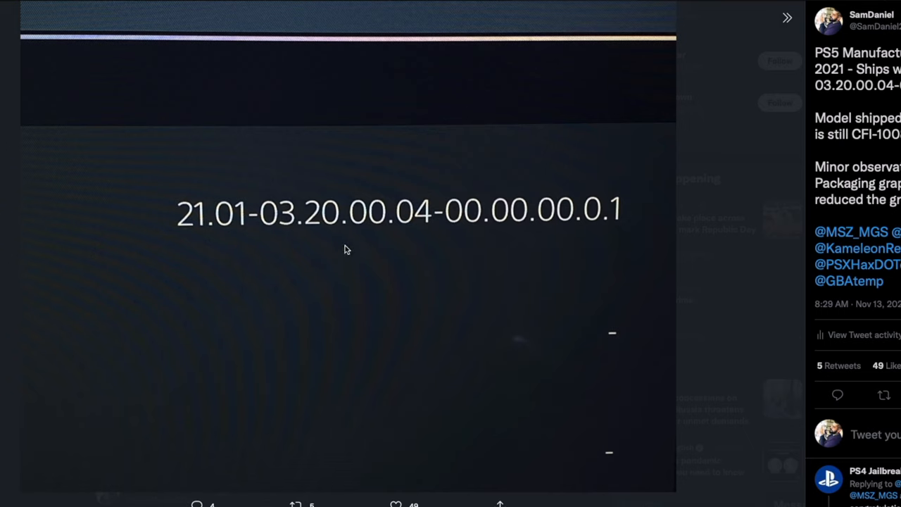
pyautogui.moveTo(355, 194)
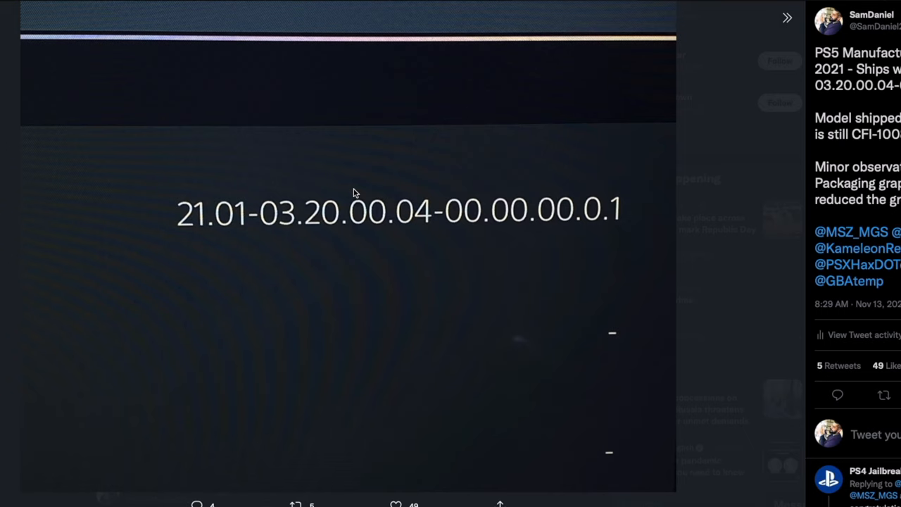
pyautogui.moveTo(307, 163)
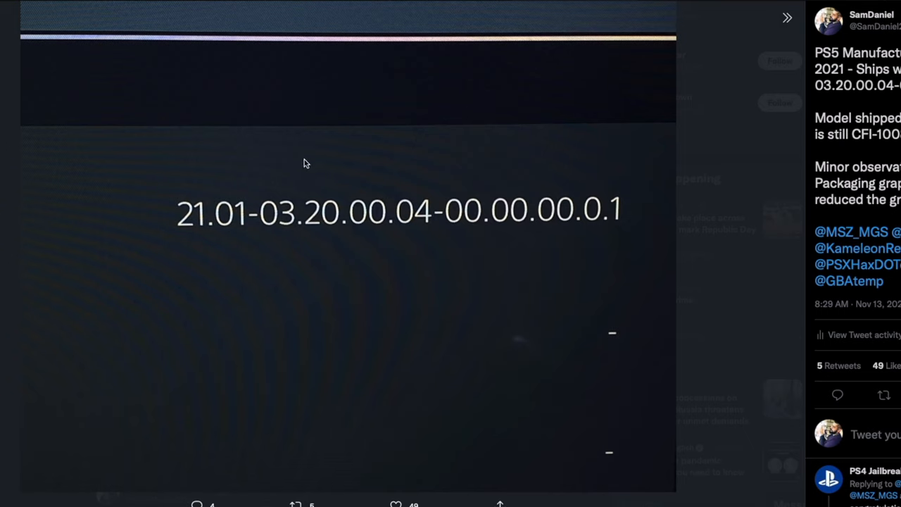
pyautogui.moveTo(285, 207)
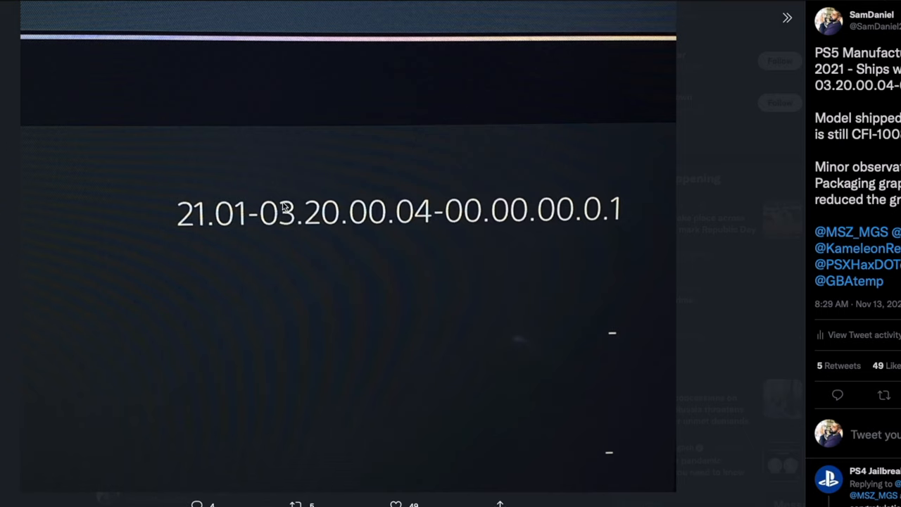
pyautogui.moveTo(295, 188)
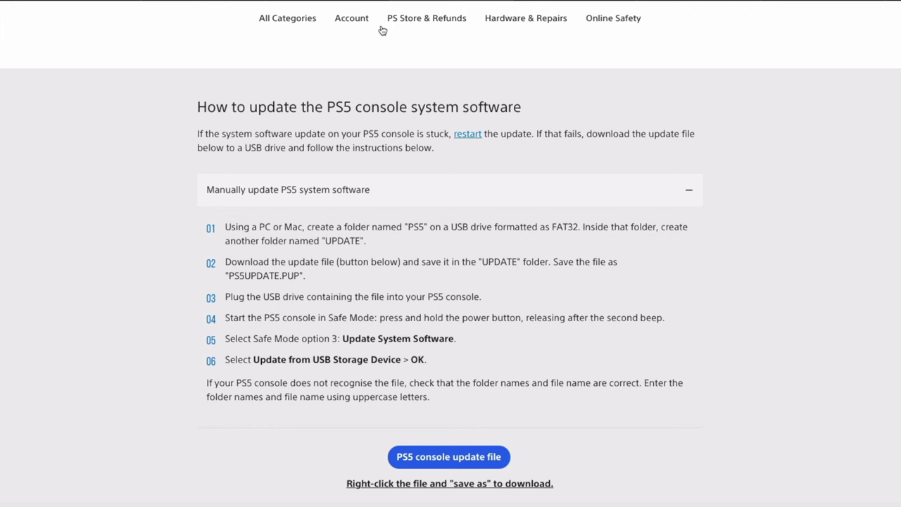
pyautogui.moveTo(341, 150)
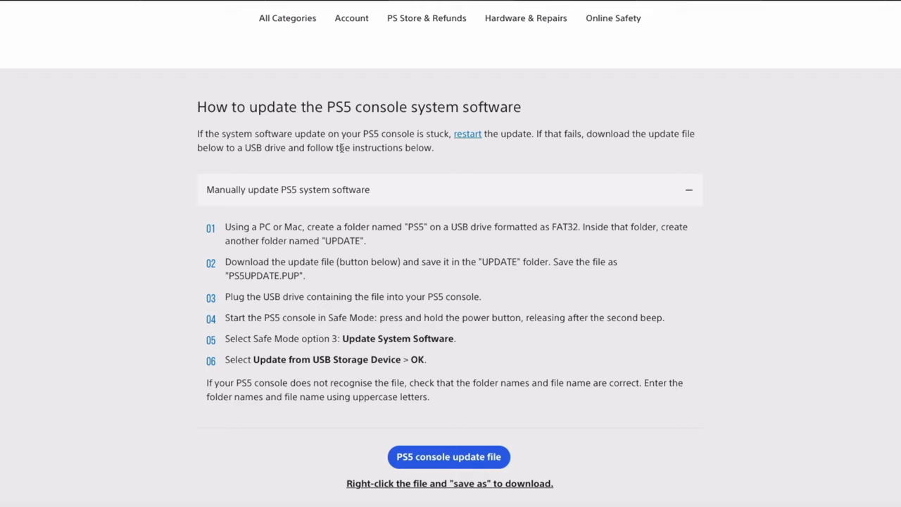
pyautogui.moveTo(186, 148)
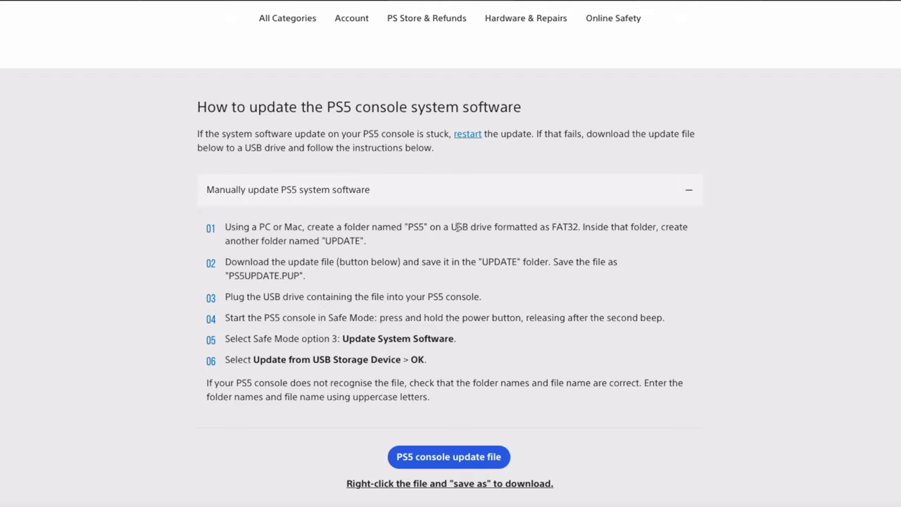
# Select words in the manual USB update steps on the PS5 system software support page.
pyautogui.doubleClick(569, 227)
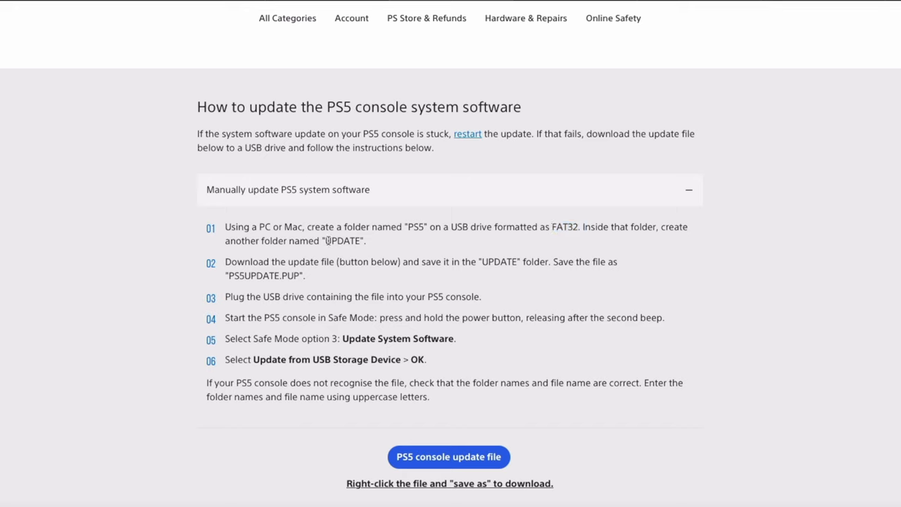
pyautogui.moveTo(231, 276)
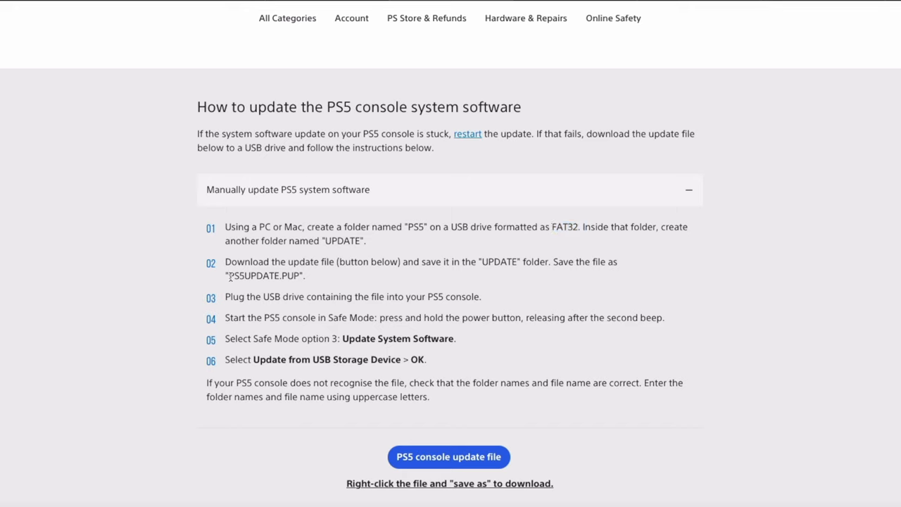
pyautogui.doubleClick(262, 274)
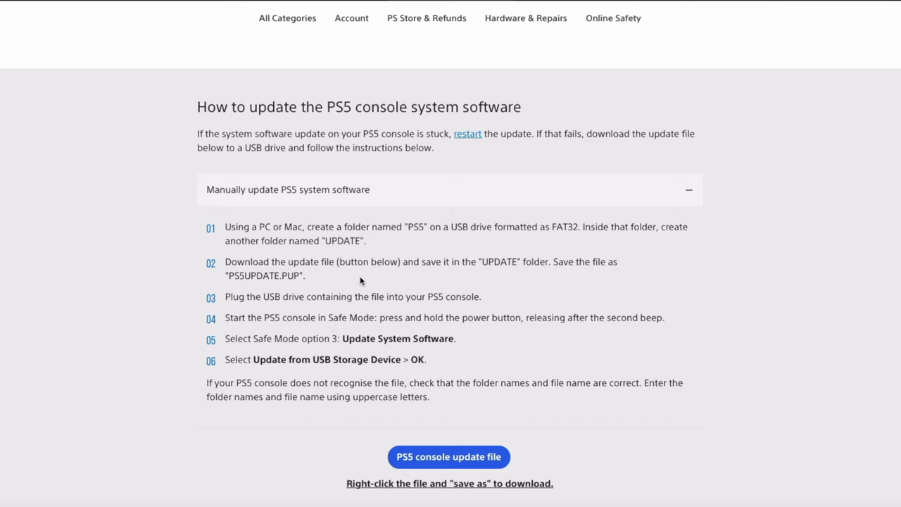
pyautogui.moveTo(700, 284)
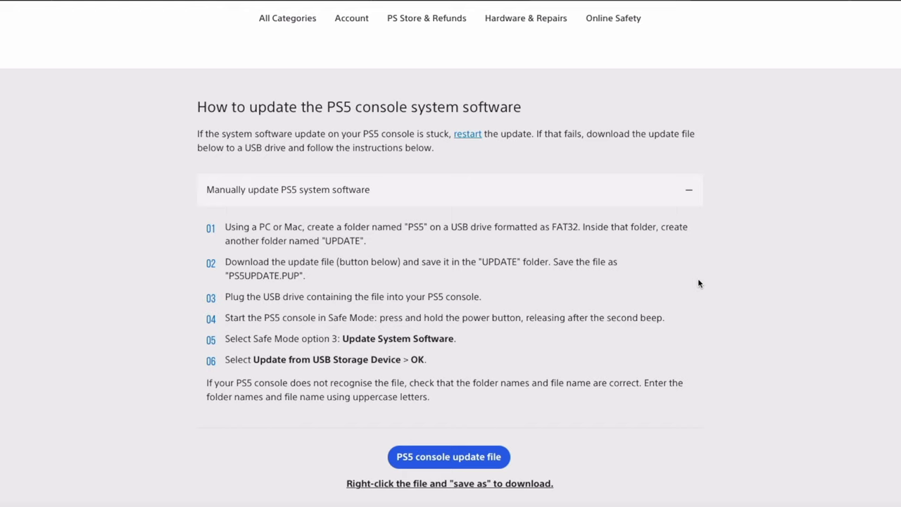